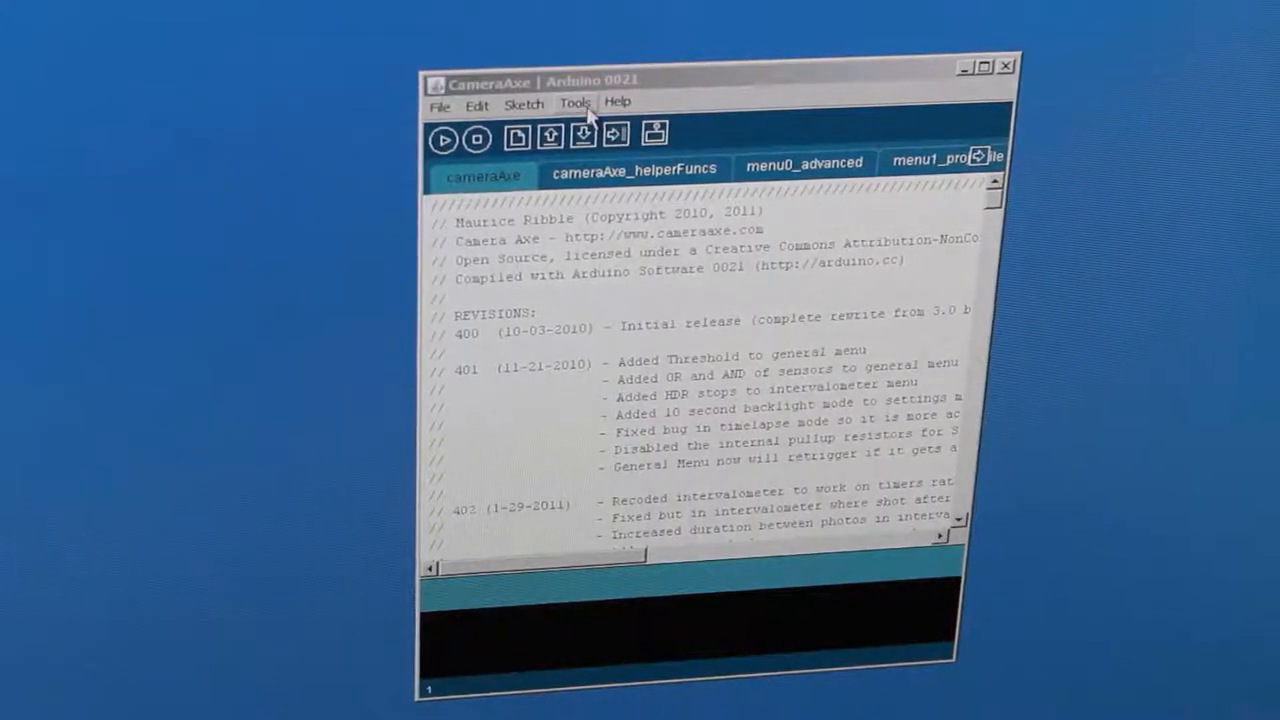
# Check under Tools > Serial Port that the board sits on COM11.
pyautogui.click(574, 103)
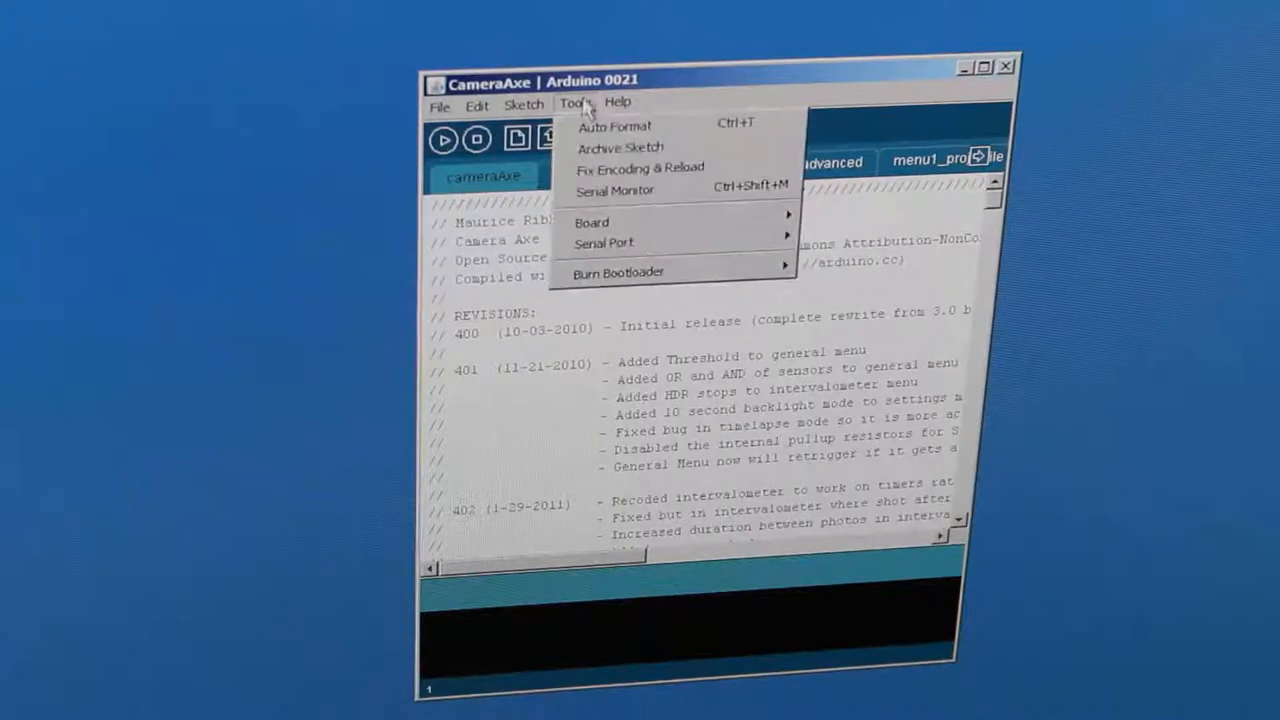
pyautogui.moveTo(617, 272)
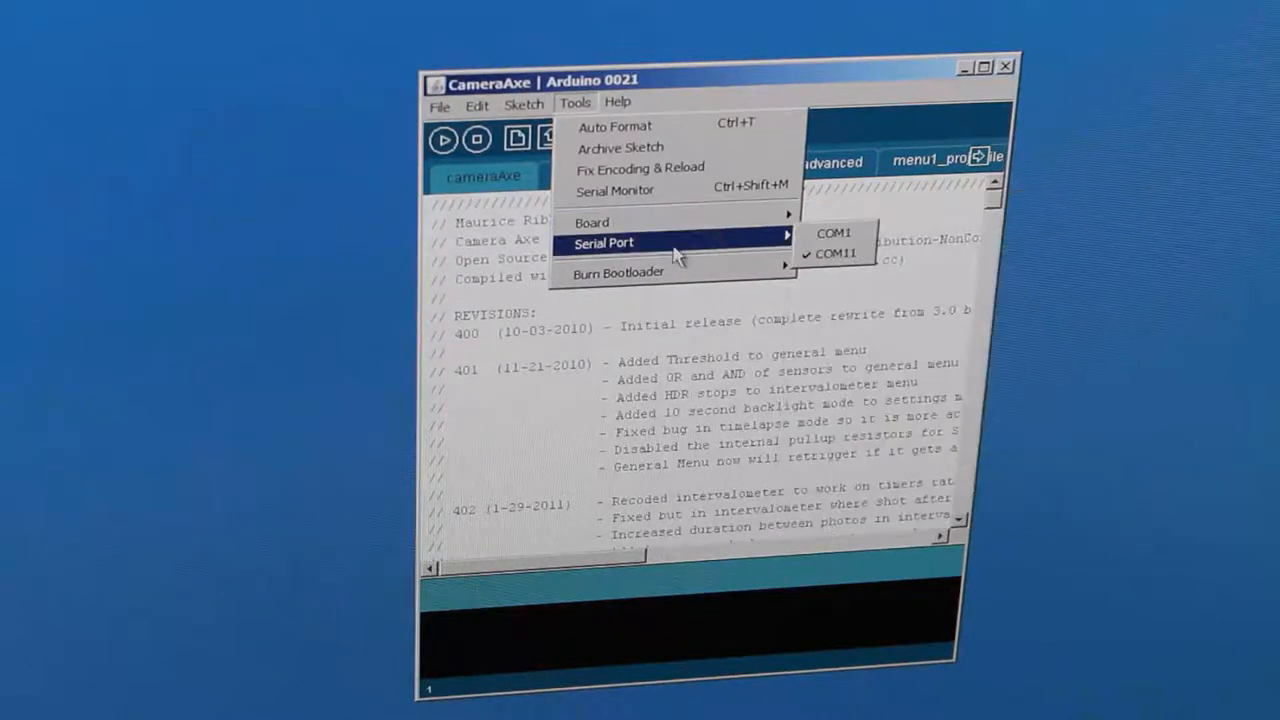
pyautogui.moveTo(836, 253)
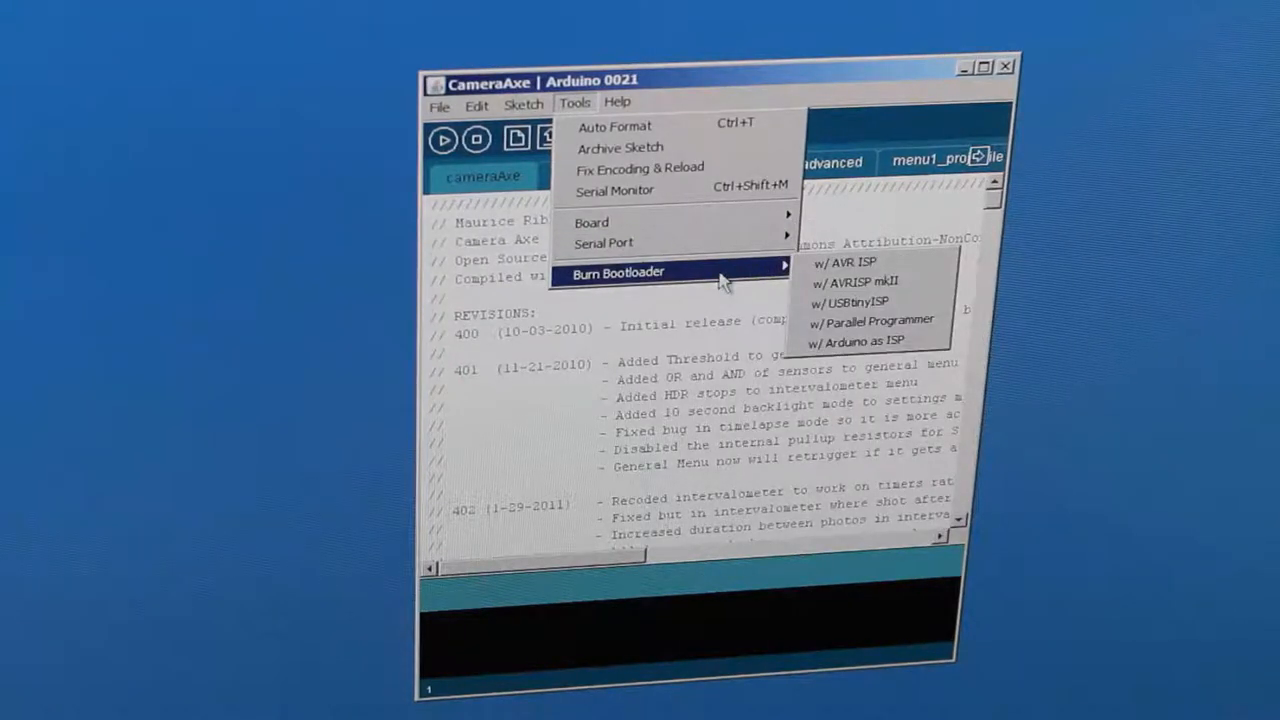
pyautogui.moveTo(860, 281)
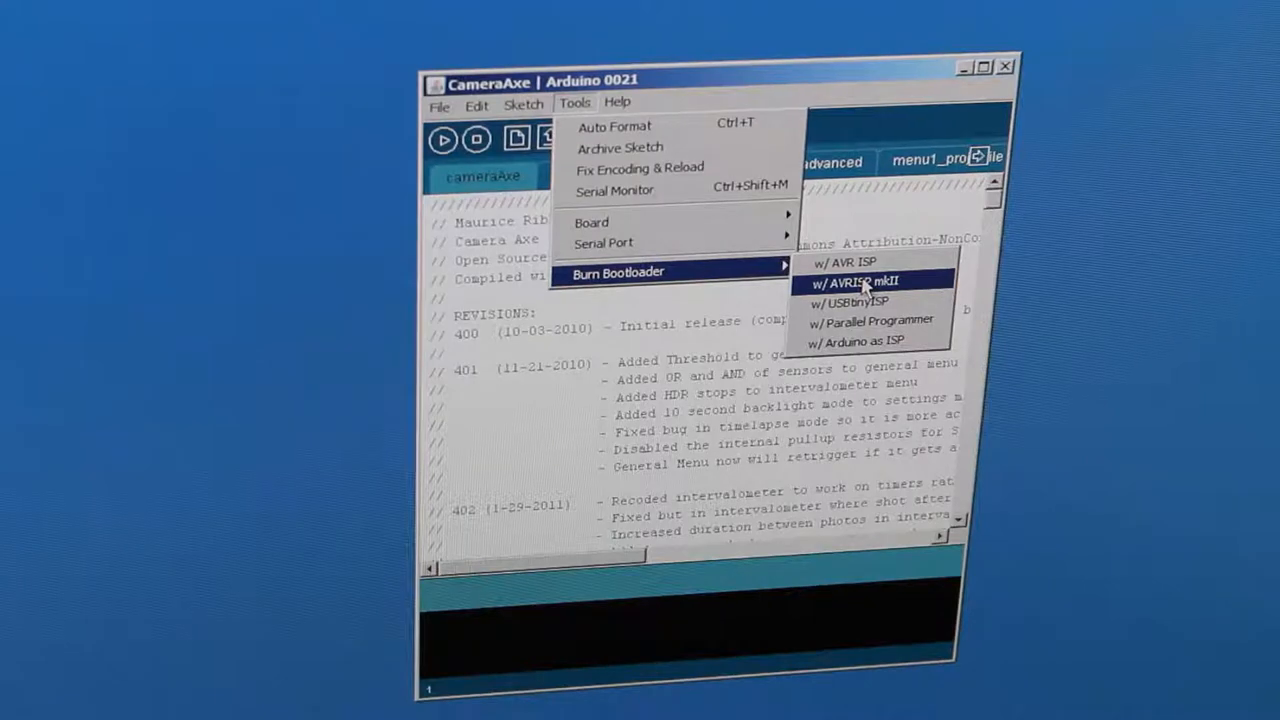
# Burn the bootloader via Tools > Burn Bootloader > w/ AVRISP mkII.
pyautogui.click(864, 281)
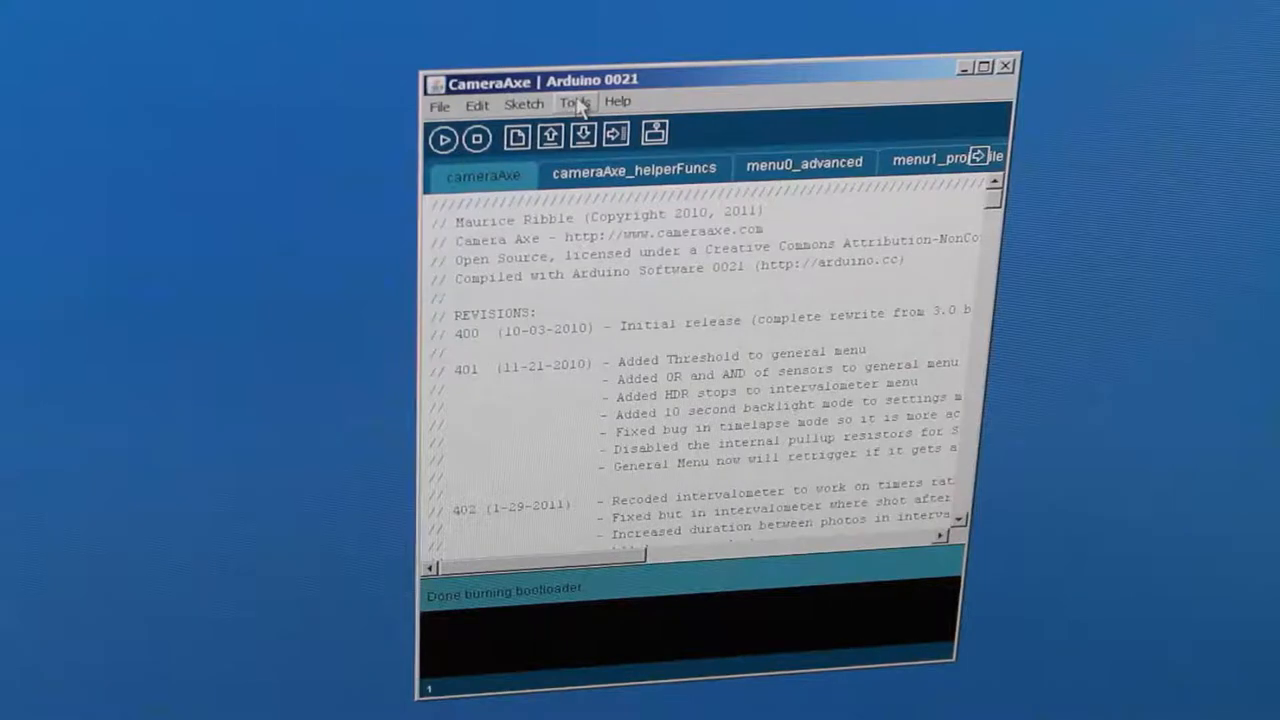
# Reopen the Tools menu once the status shows 'Done burning bootloader'.
pyautogui.click(575, 102)
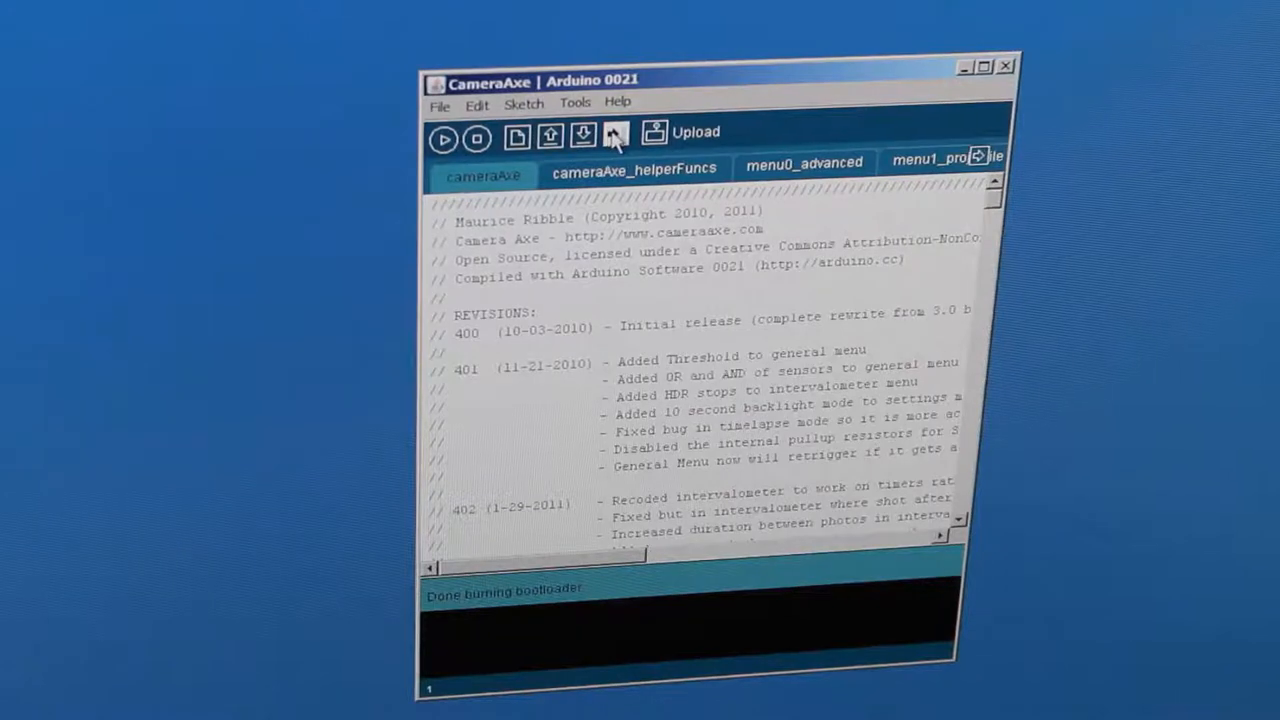
# Upload the CameraAxe sketch to the board from the toolbar Upload button.
pyautogui.click(614, 135)
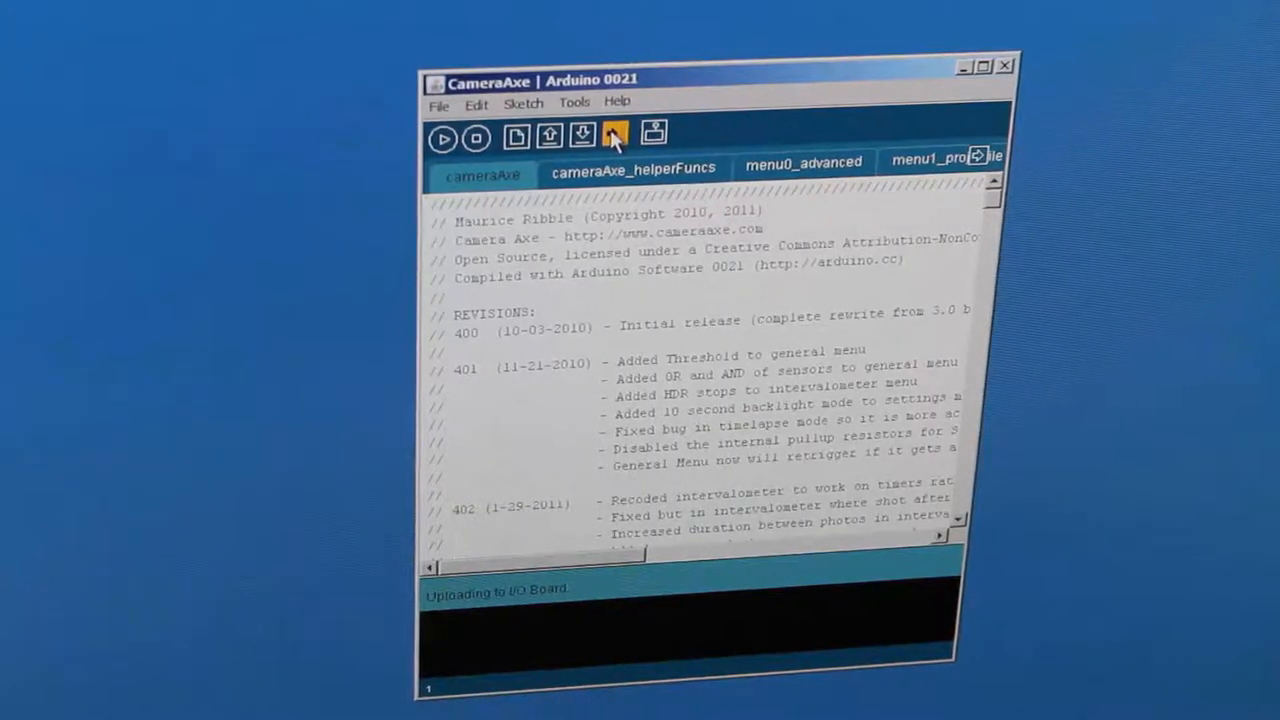